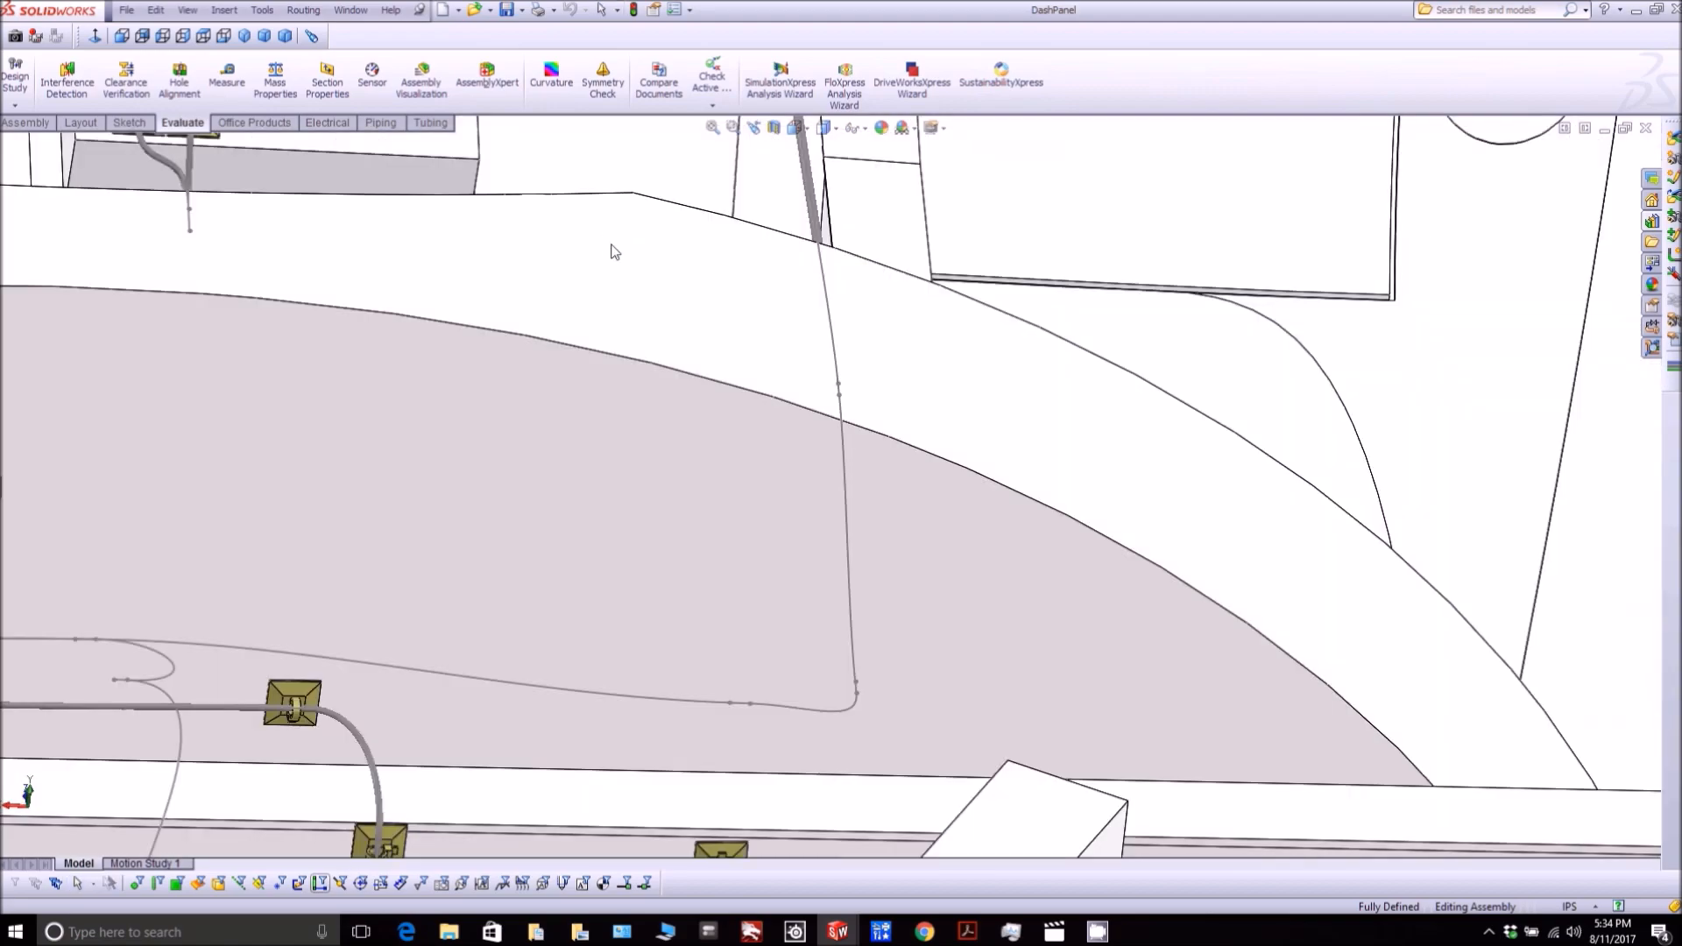
- Orbit the model past the red and black power cables toward the ground terminal block
{"action": "left_click_drag", "start_coordinate": [615, 252], "coordinate": [370, 463]}
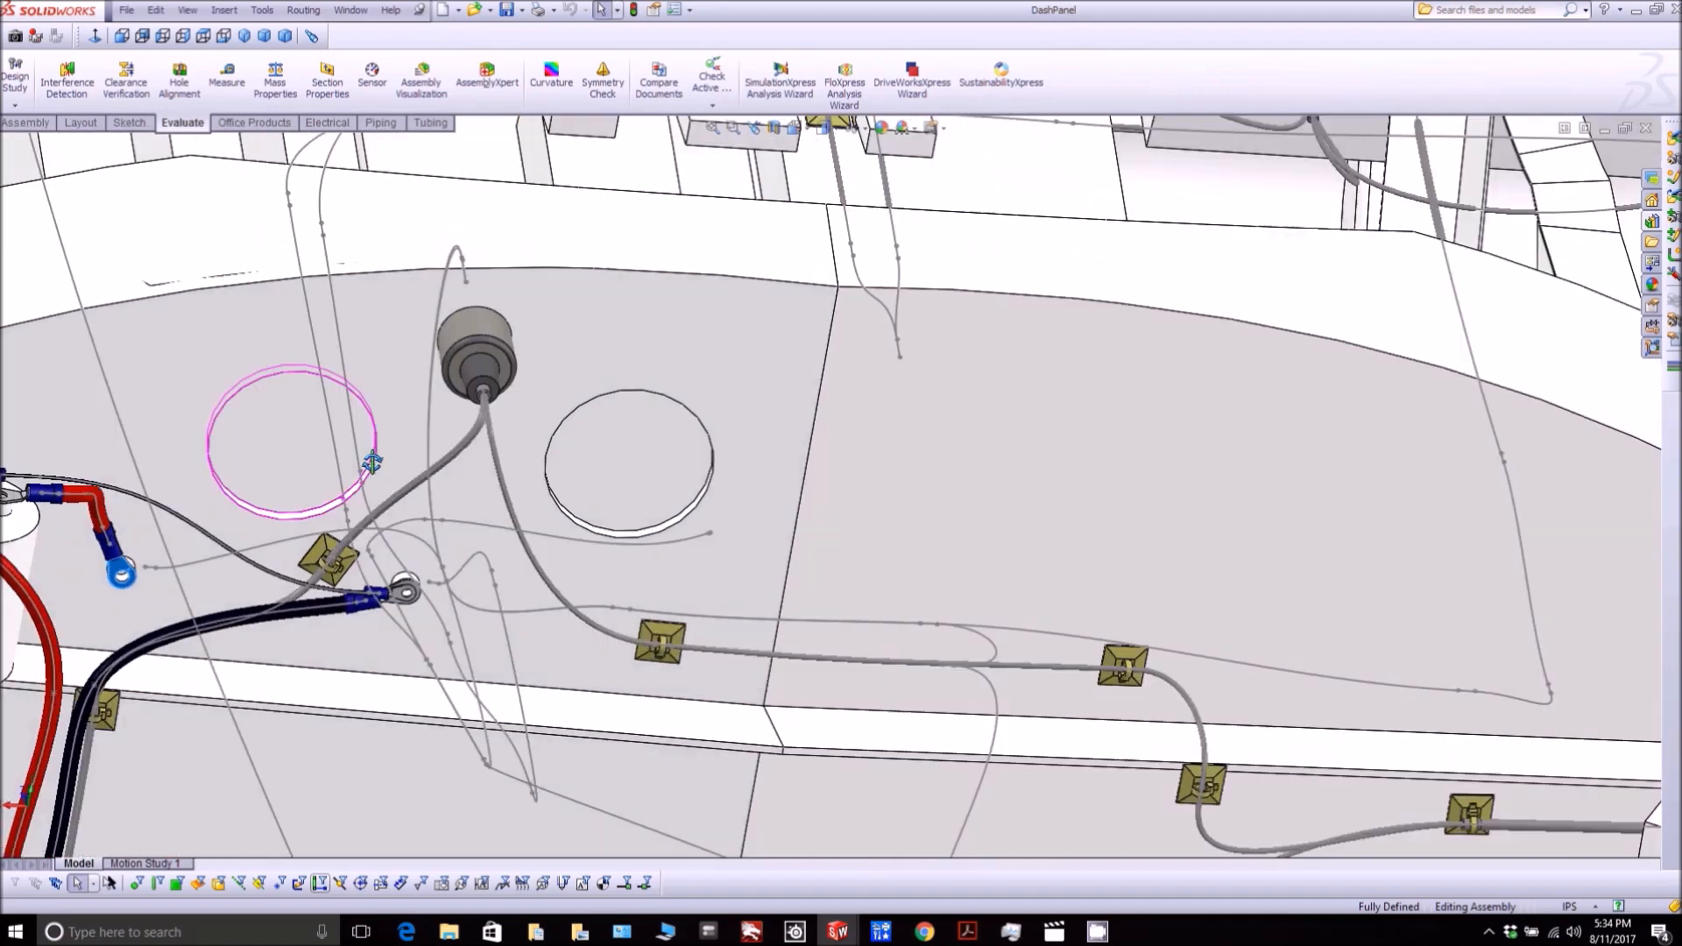
{"action": "left_click_drag", "start_coordinate": [370, 463], "coordinate": [673, 717]}
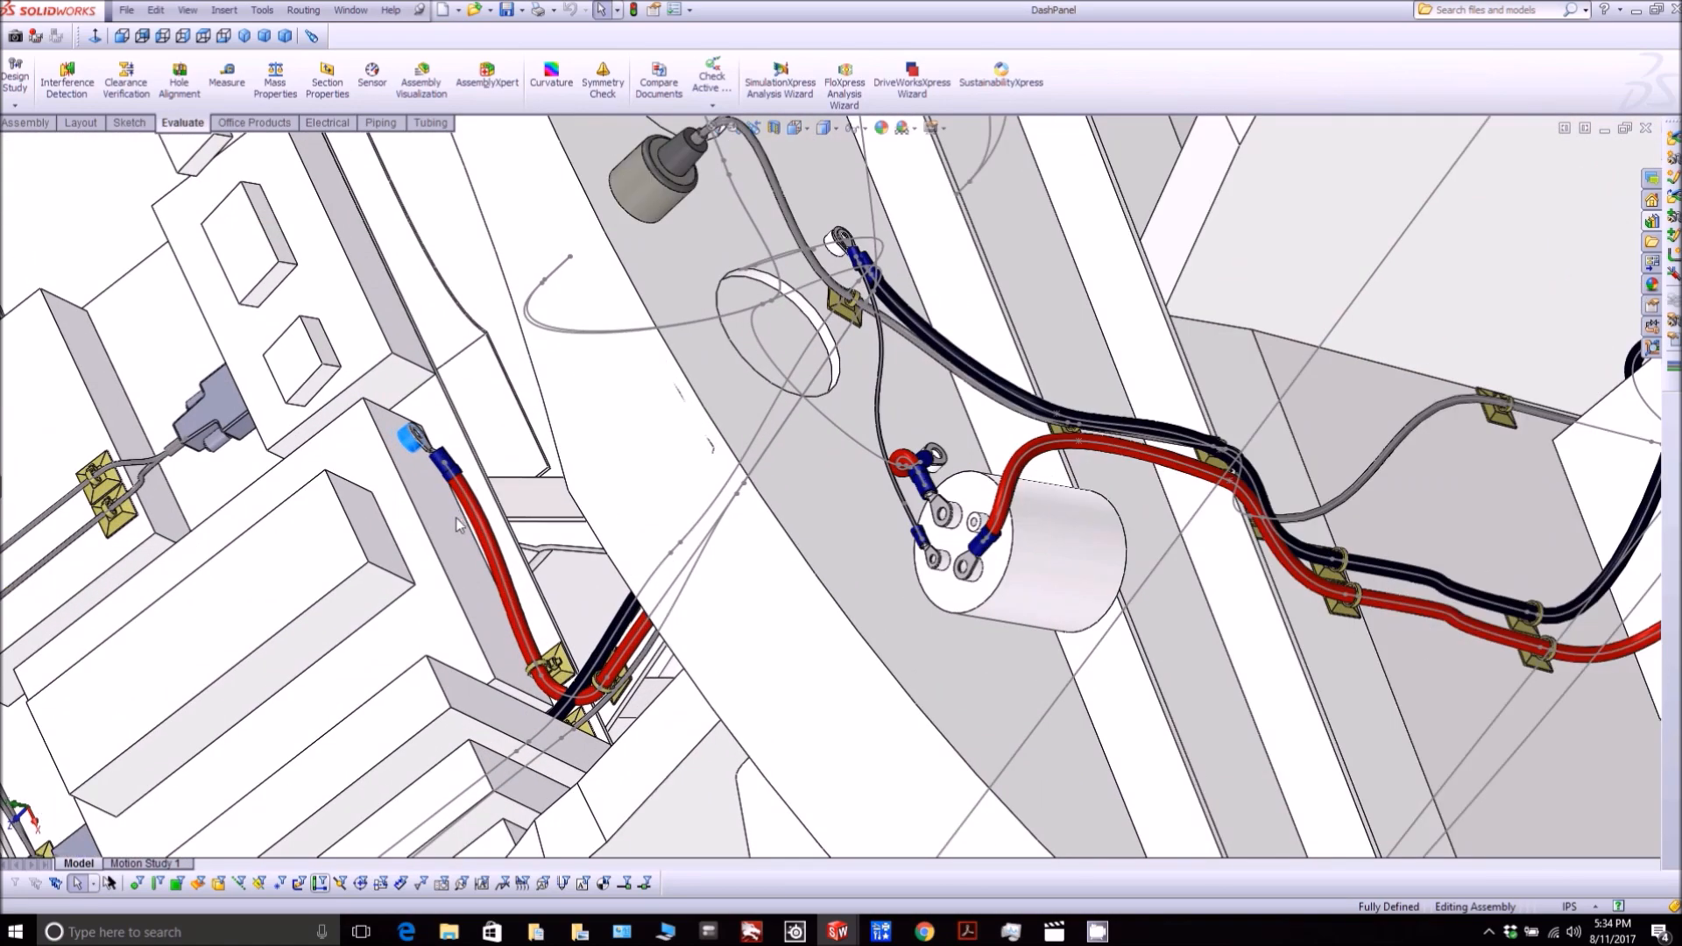
{"action": "mouse_move", "coordinate": [1081, 185]}
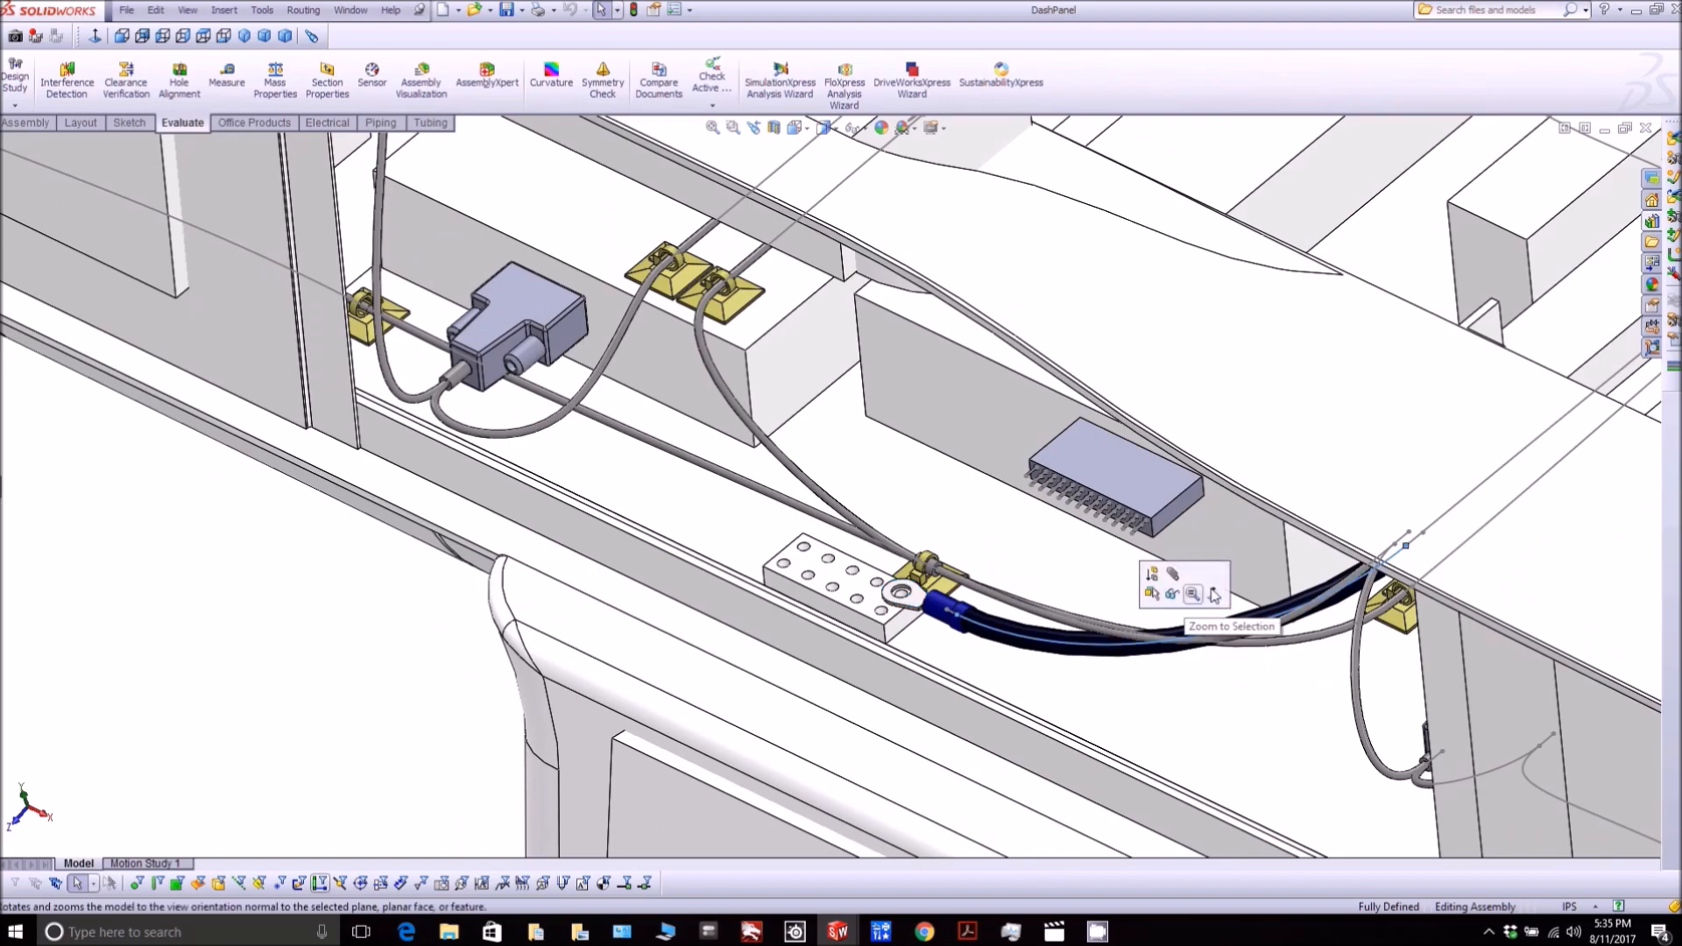
- Orient the view normal to the panel face with the round hole and routing curves
{"action": "left_click", "coordinate": [1191, 593]}
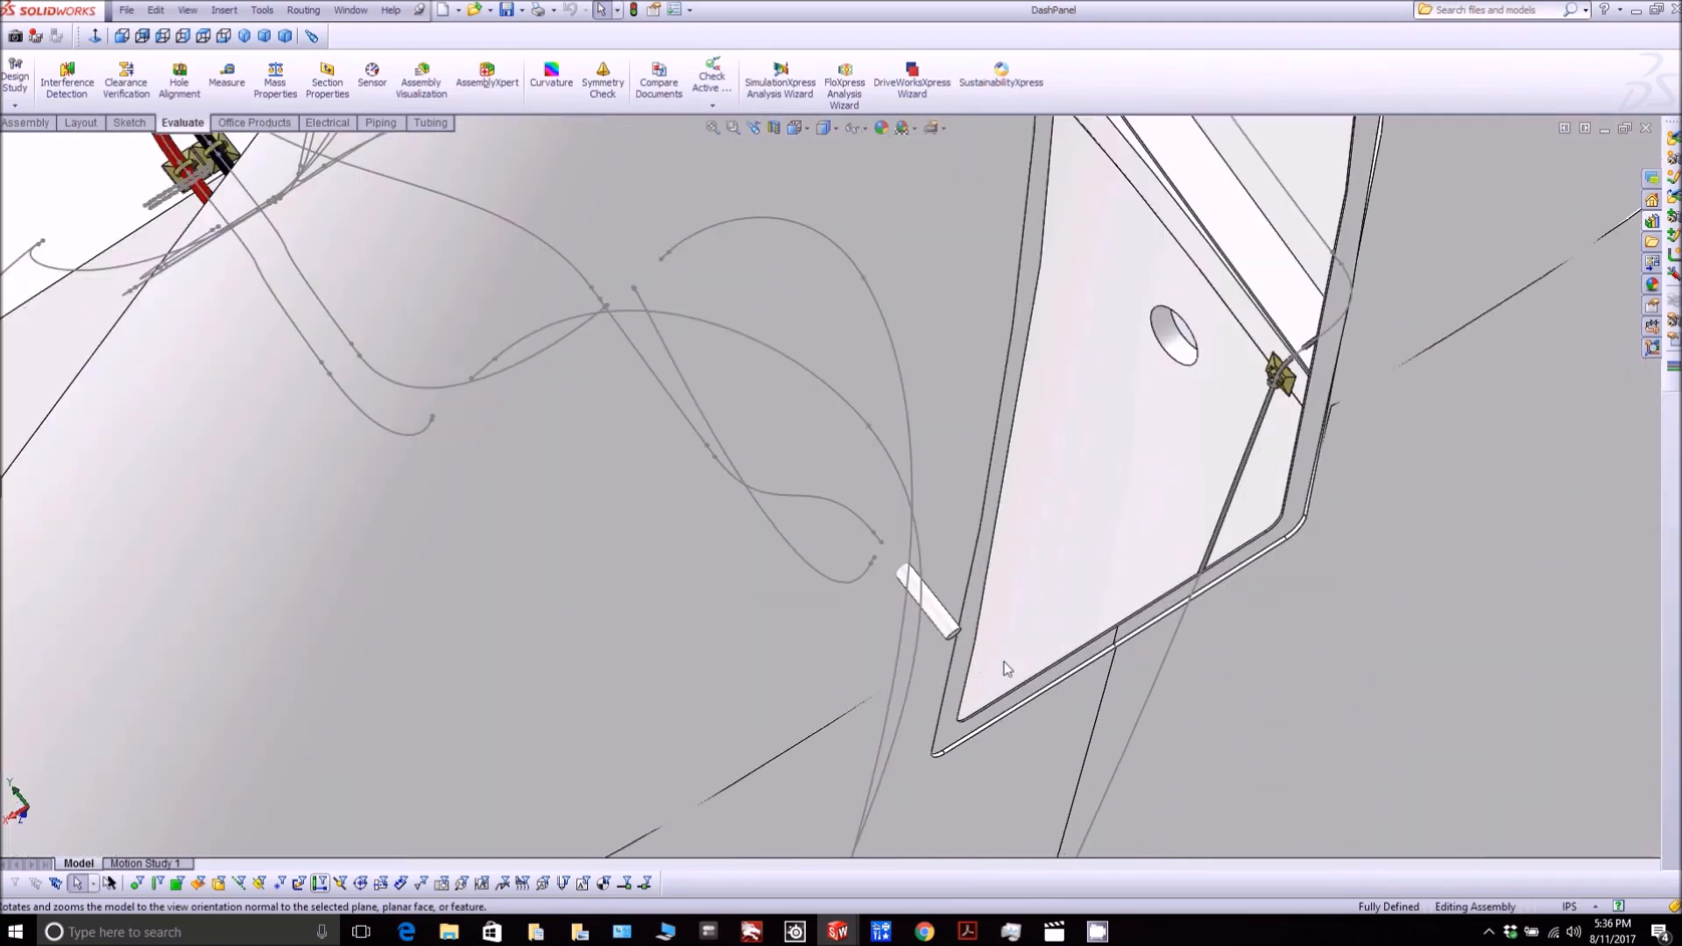
- Bring the three grey connector blocks on their support ribs into view
{"action": "left_click", "coordinate": [928, 601]}
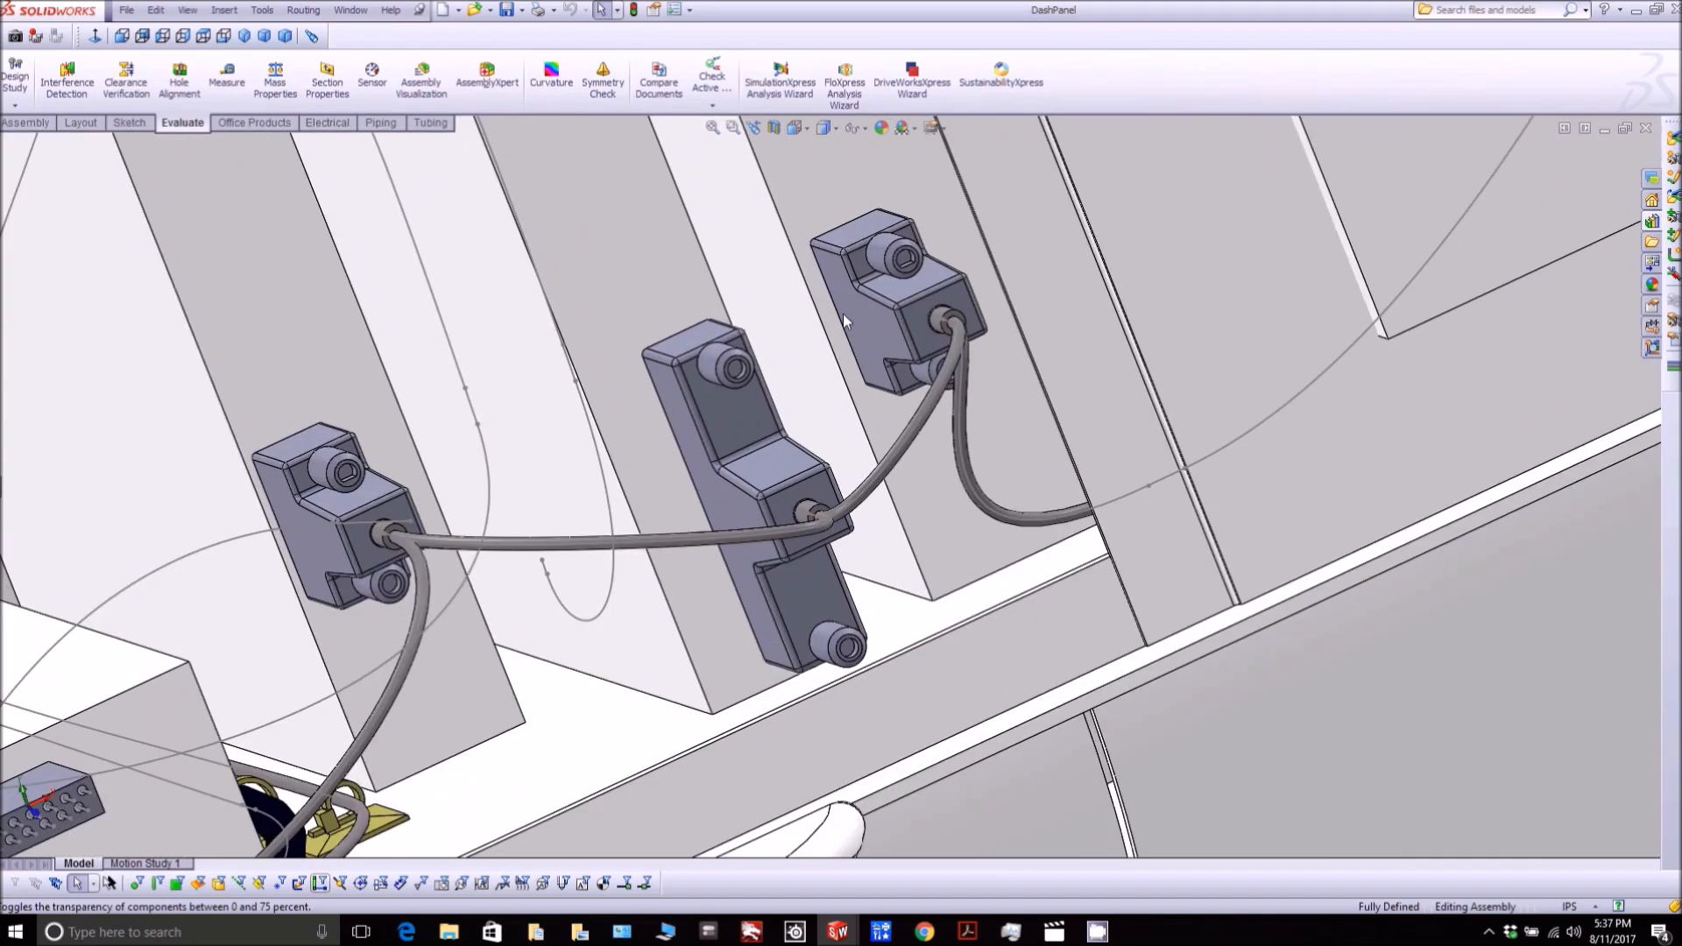
{"action": "mouse_move", "coordinate": [767, 418]}
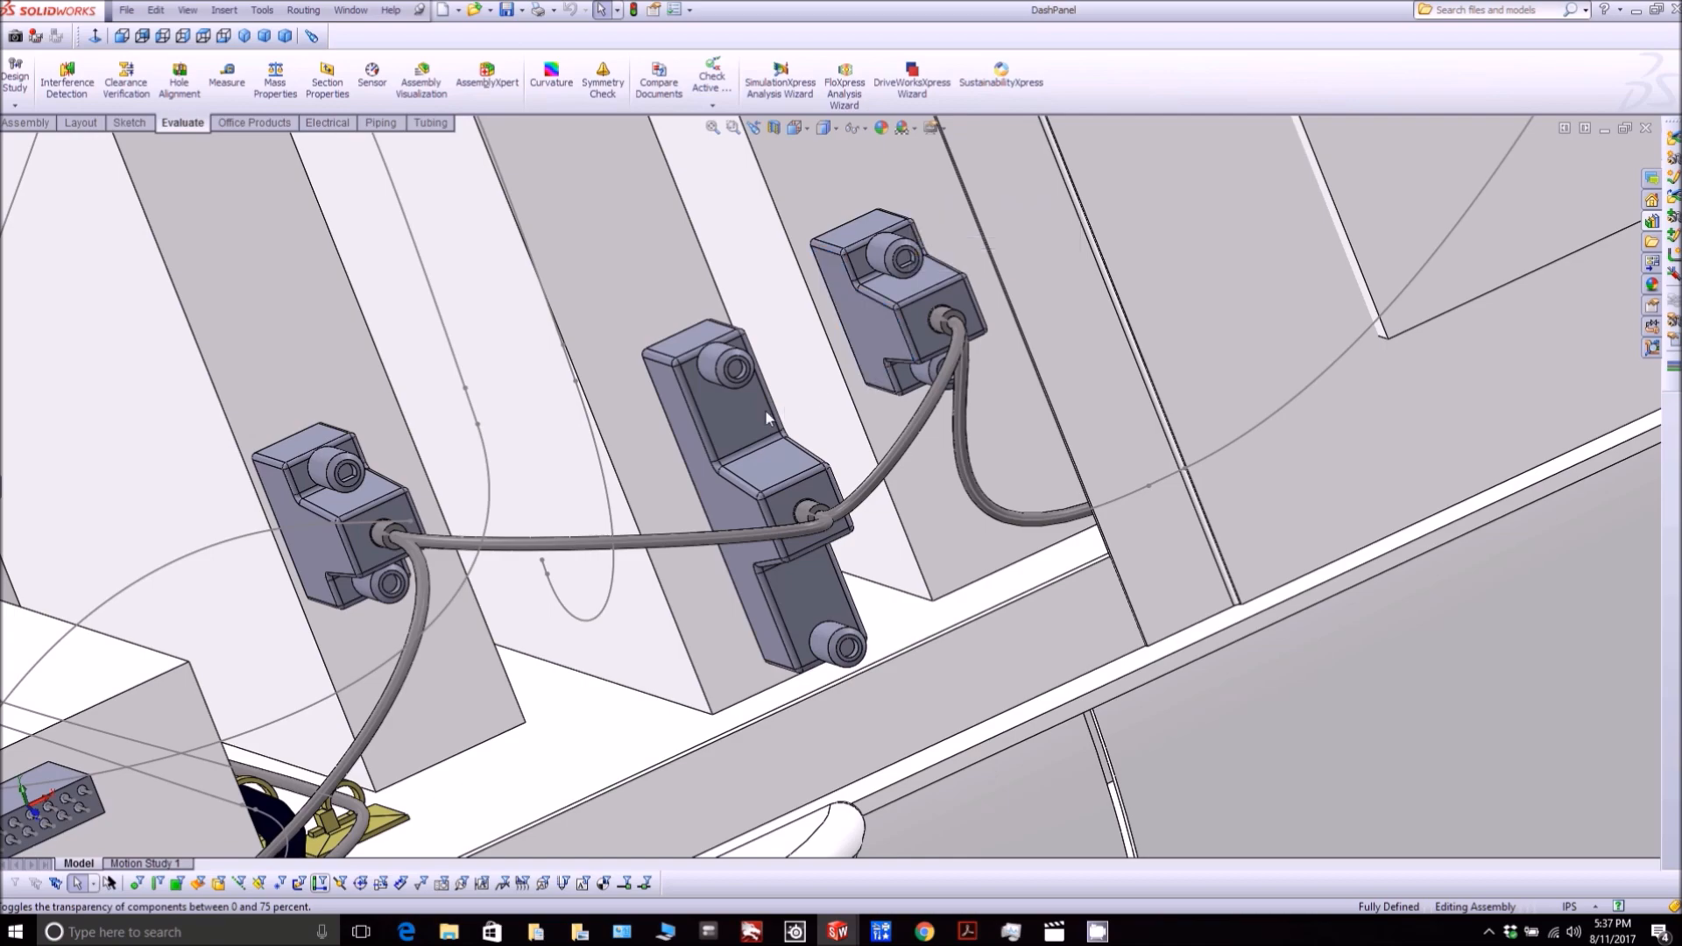
- Orbit along the long strut following the cable past the clip to the box connector
{"action": "left_click", "coordinate": [370, 526]}
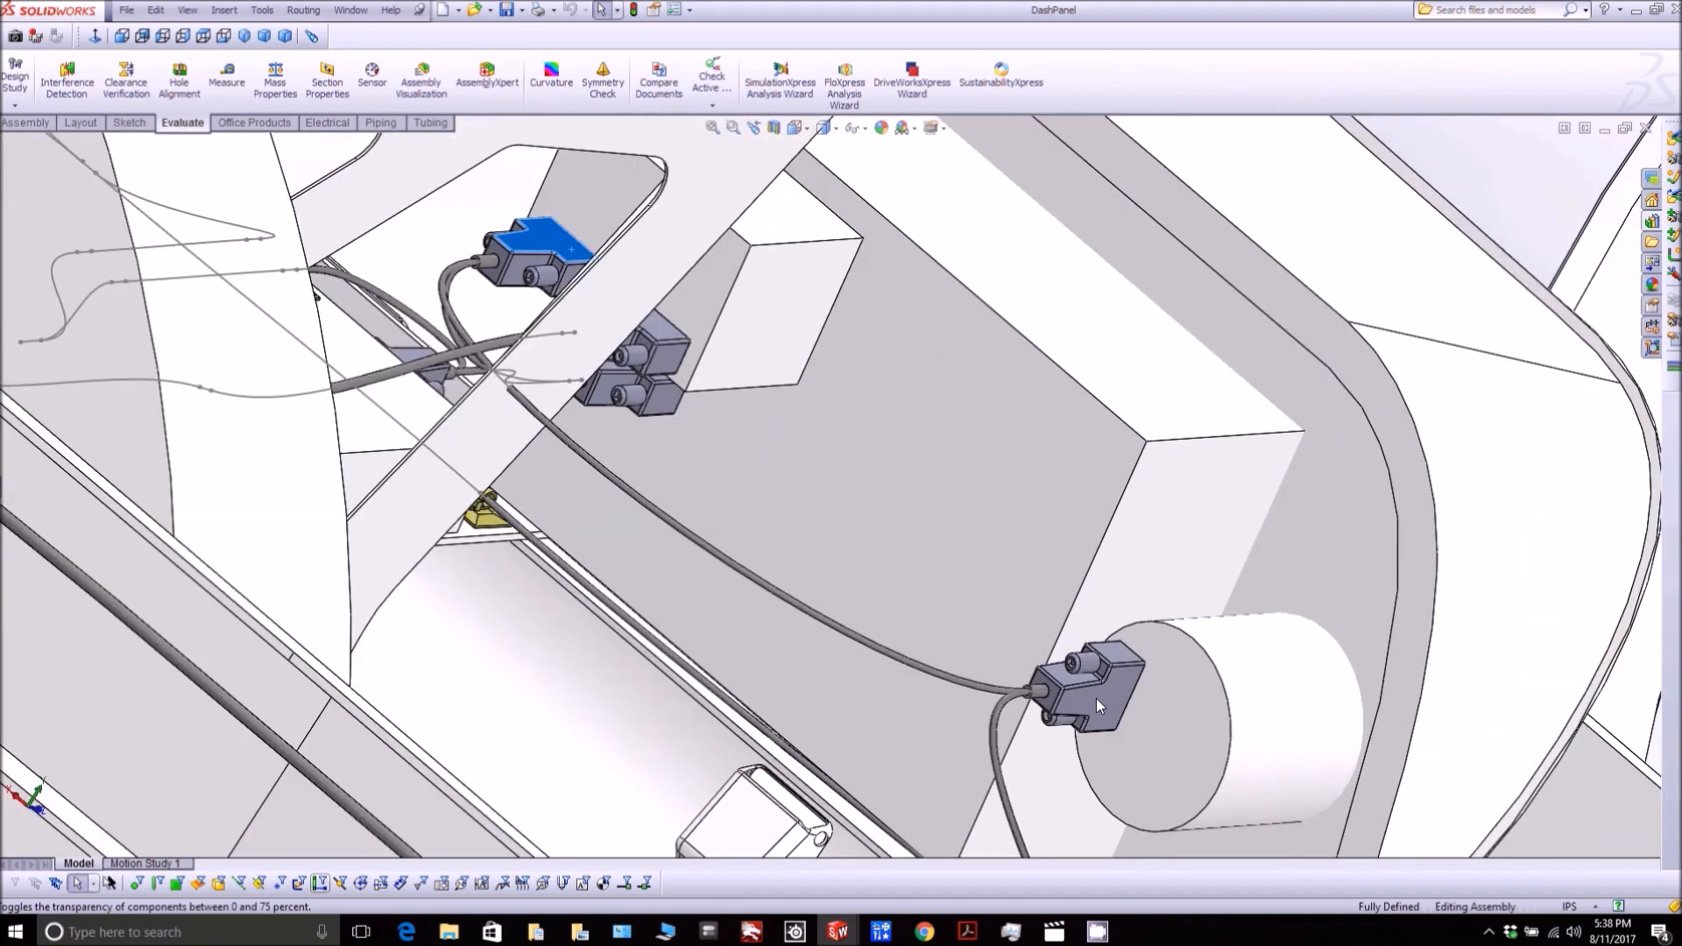
{"action": "left_click_drag", "start_coordinate": [1094, 707], "coordinate": [644, 450]}
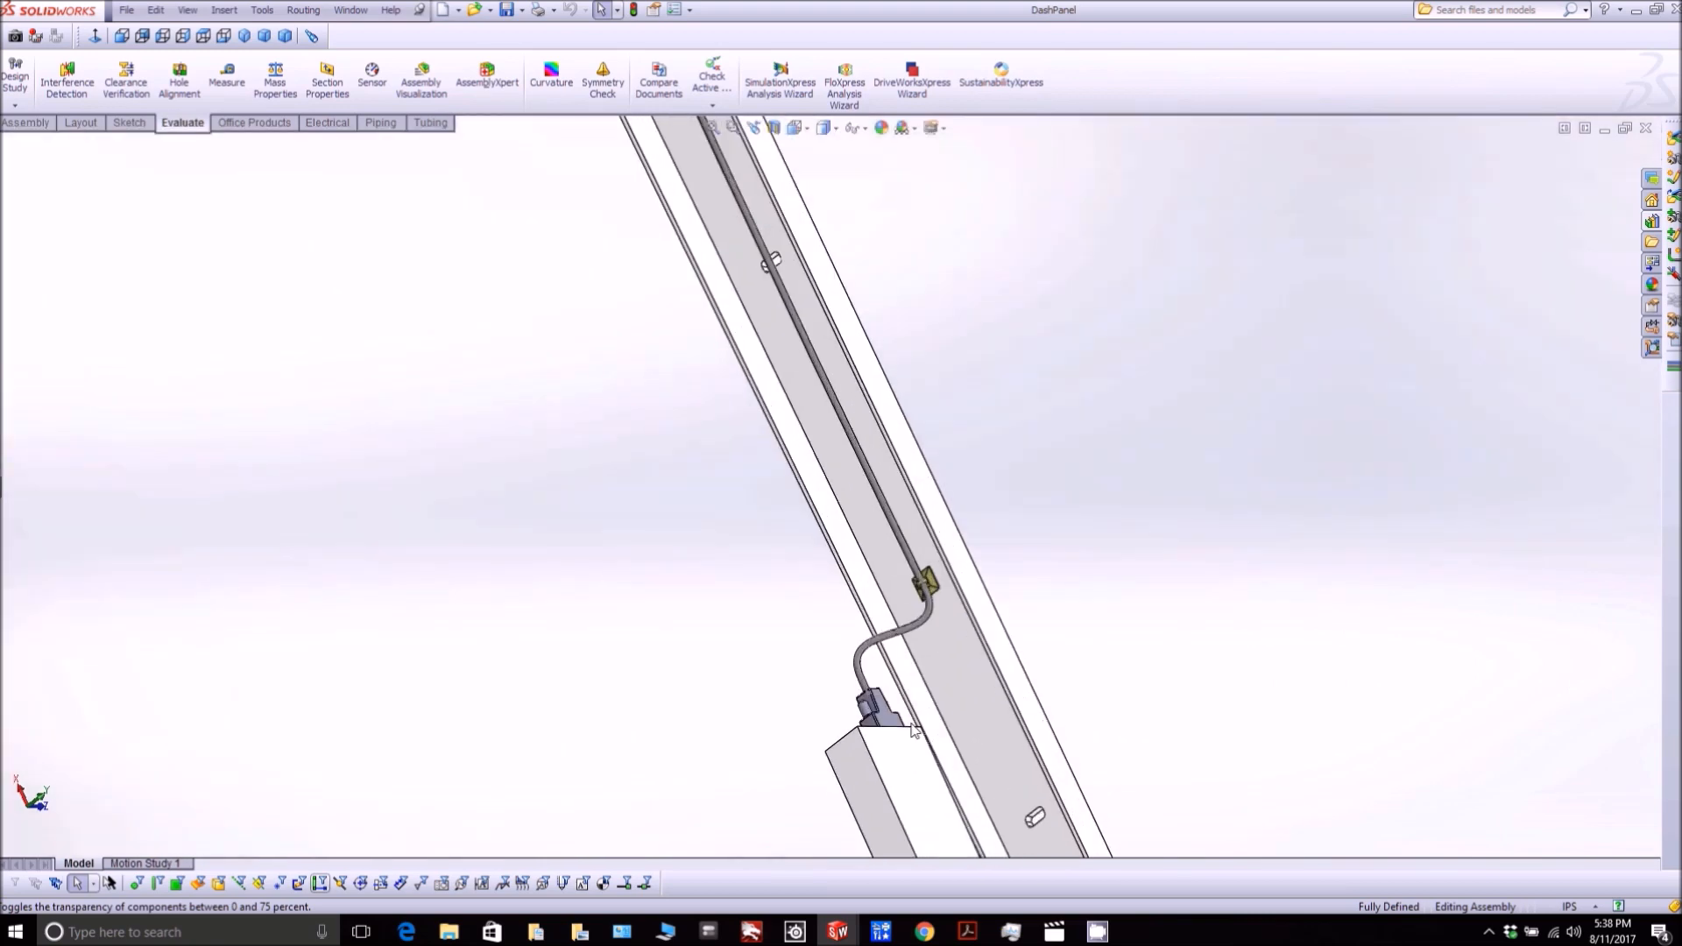
- Orbit from the strut clamps to the curved panel edge to inspect the red and black wires
{"action": "left_click", "coordinate": [874, 707]}
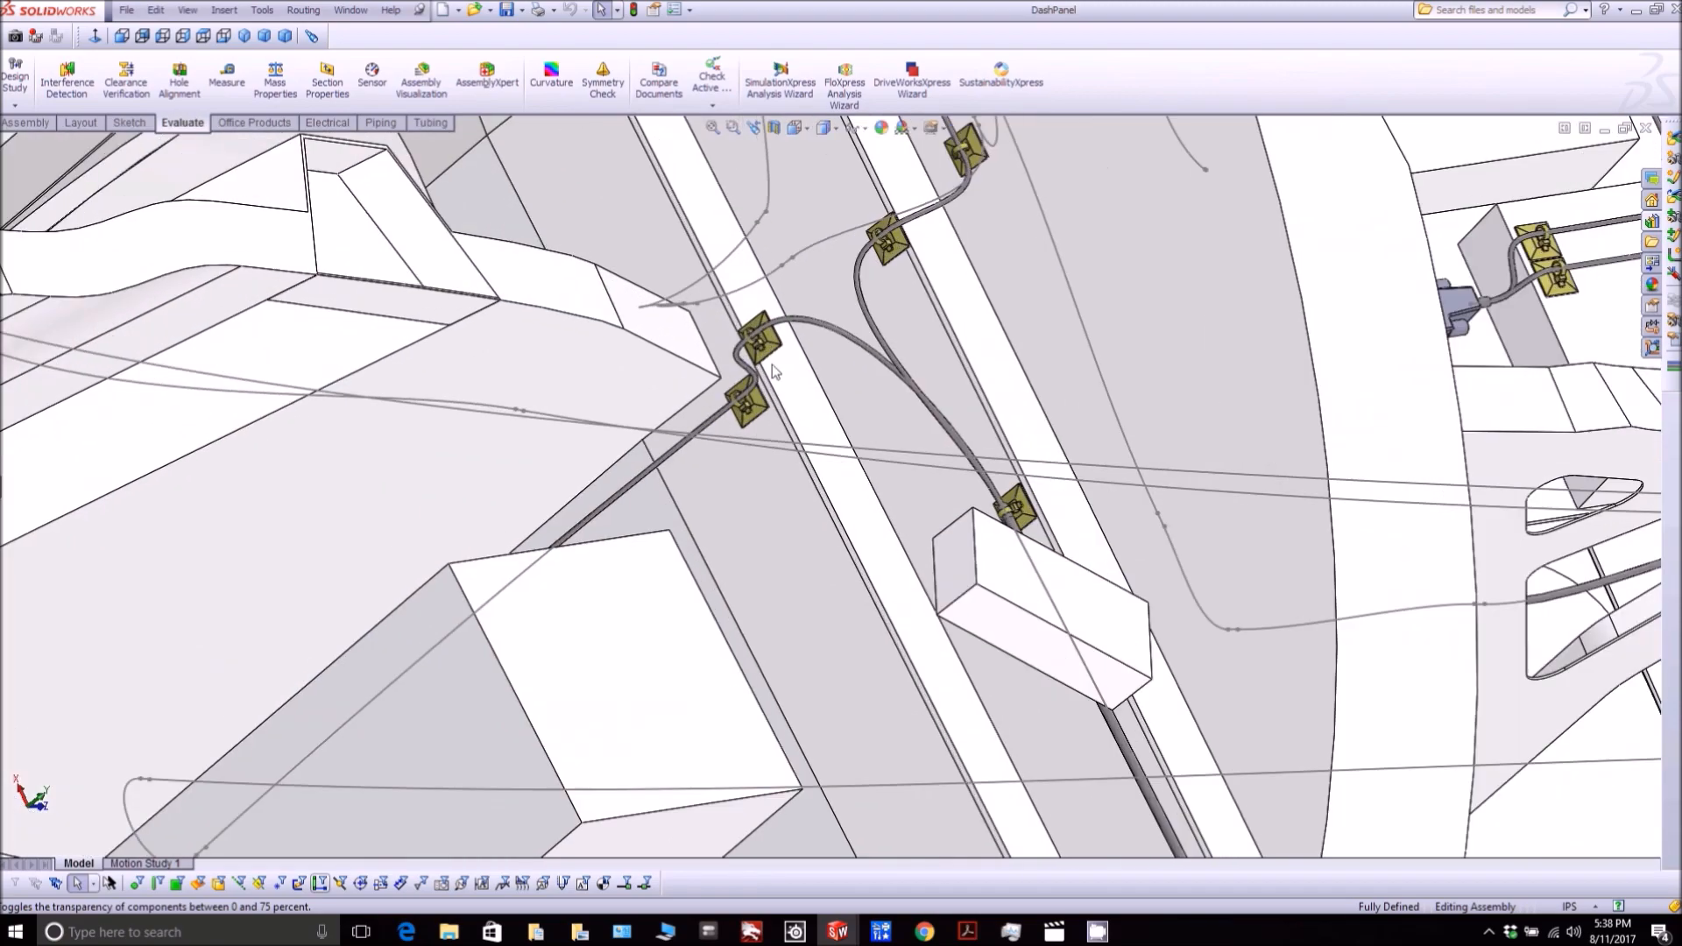
{"action": "left_click_drag", "start_coordinate": [772, 370], "coordinate": [467, 670]}
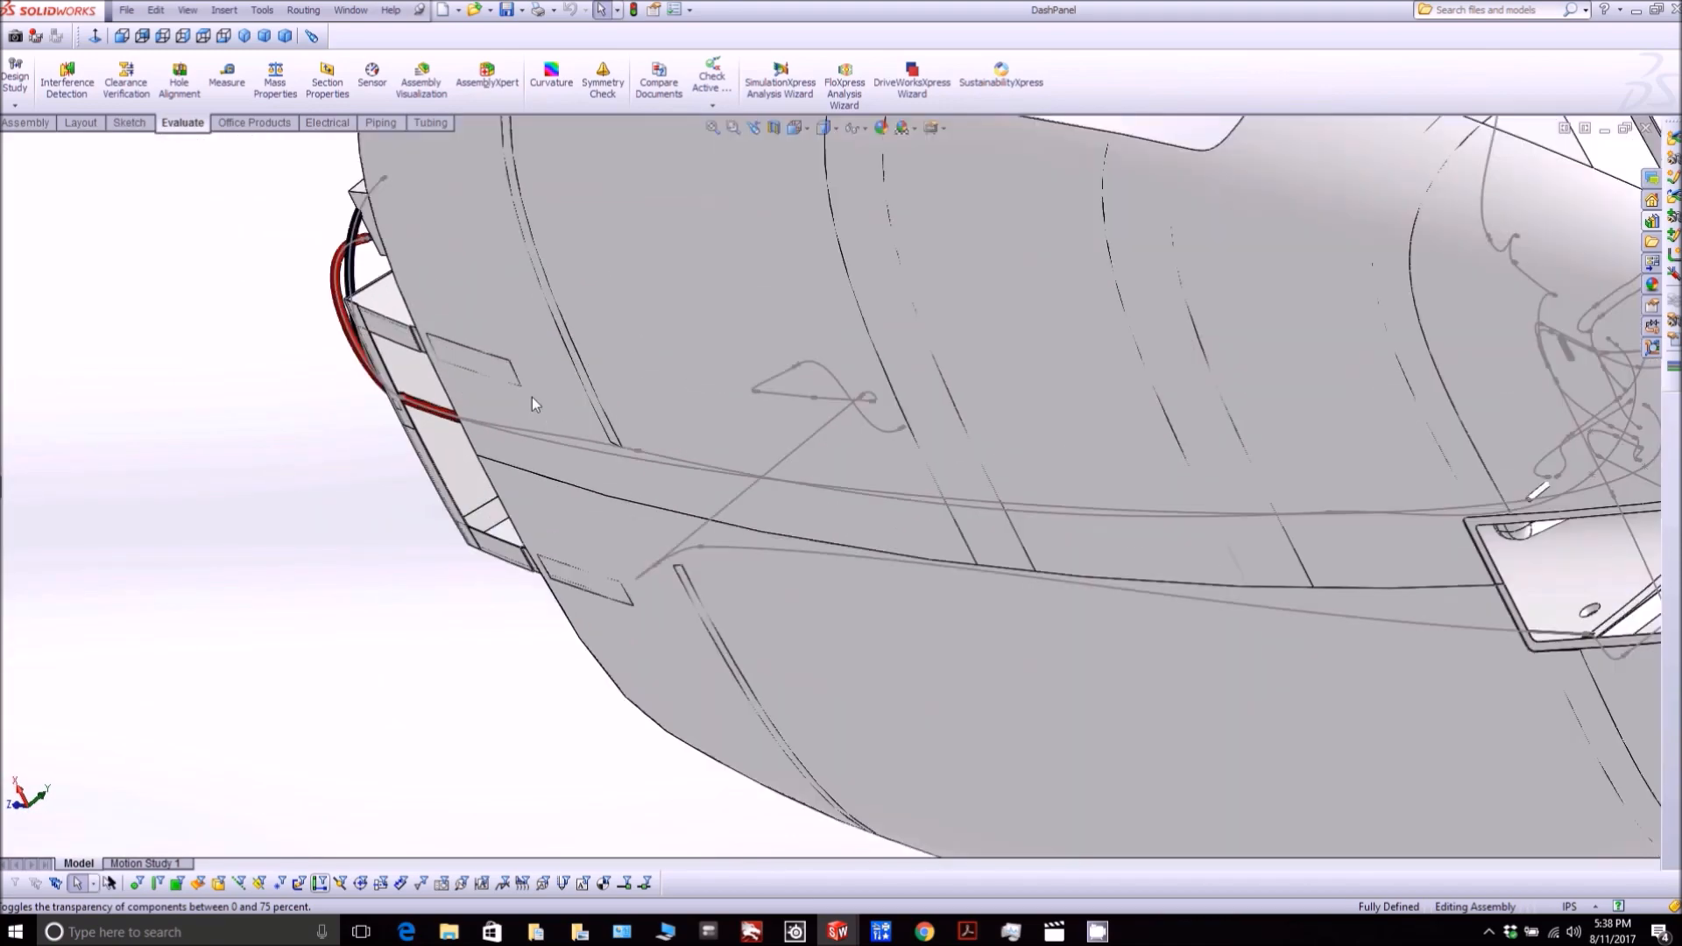
{"action": "left_click_drag", "start_coordinate": [531, 405], "coordinate": [938, 257]}
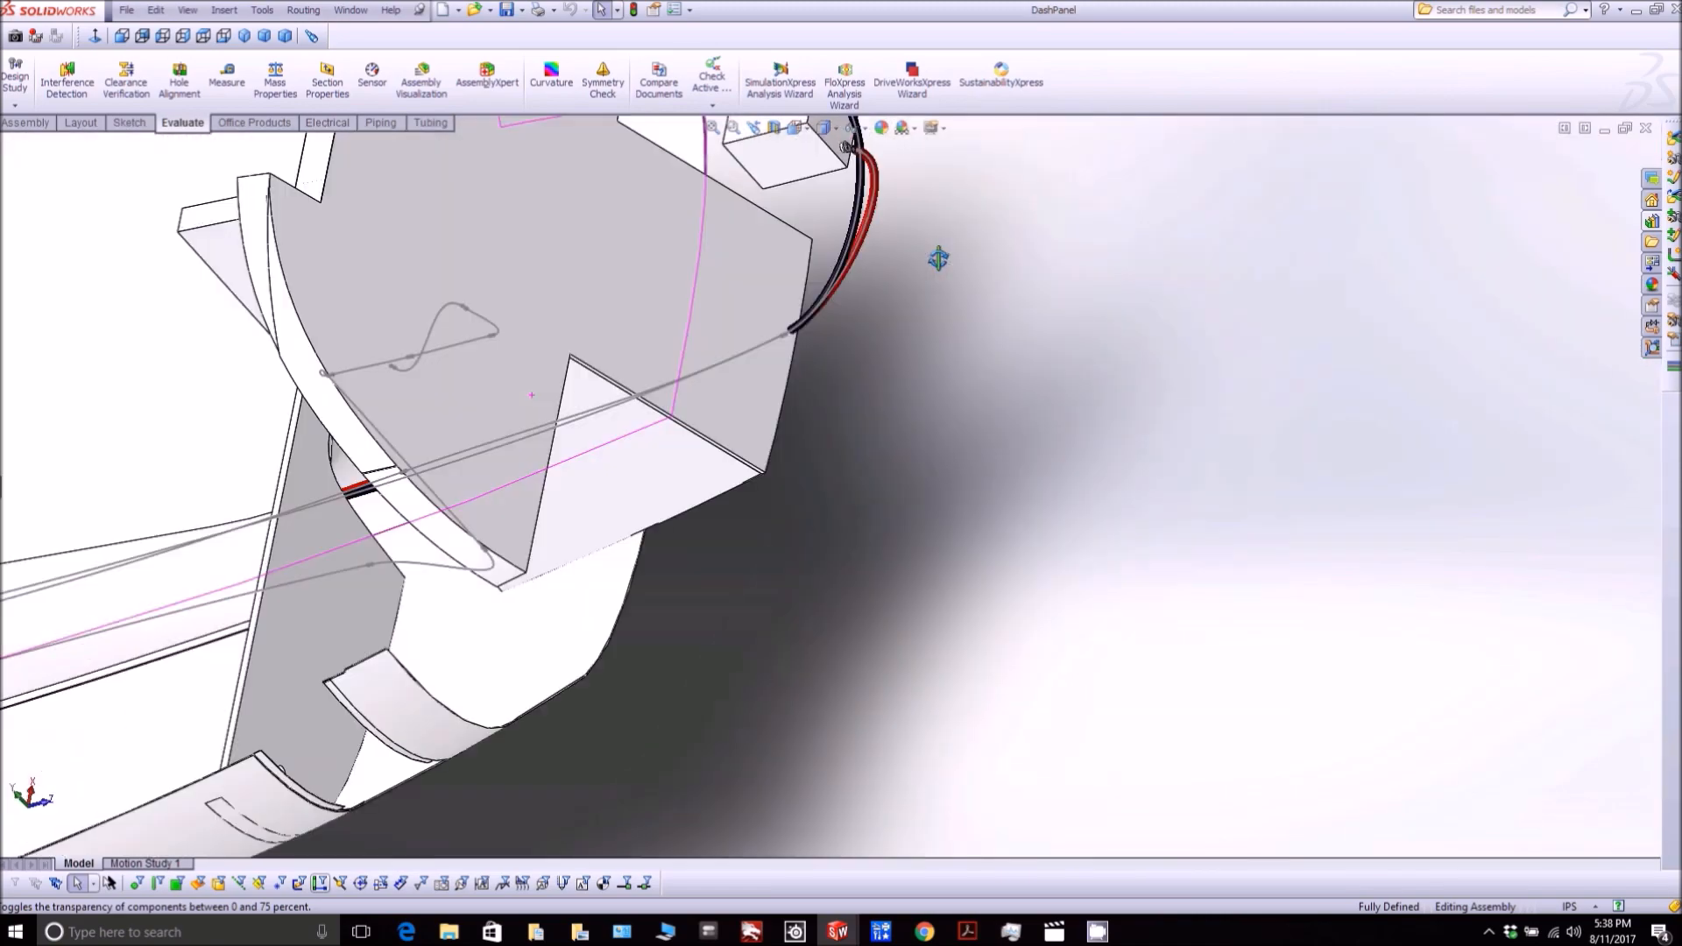